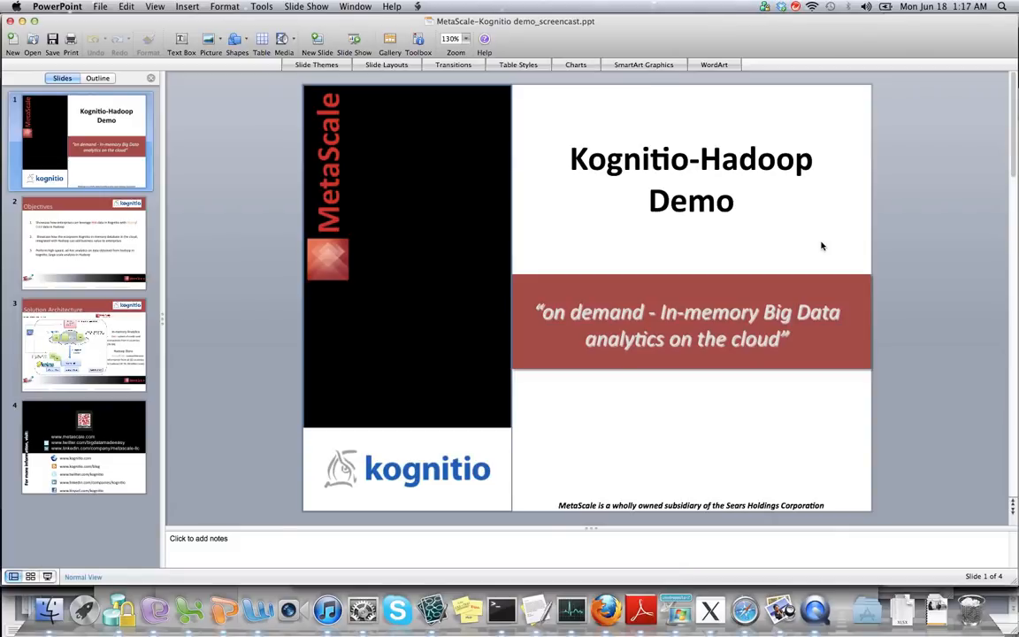
pyautogui.moveTo(796, 167)
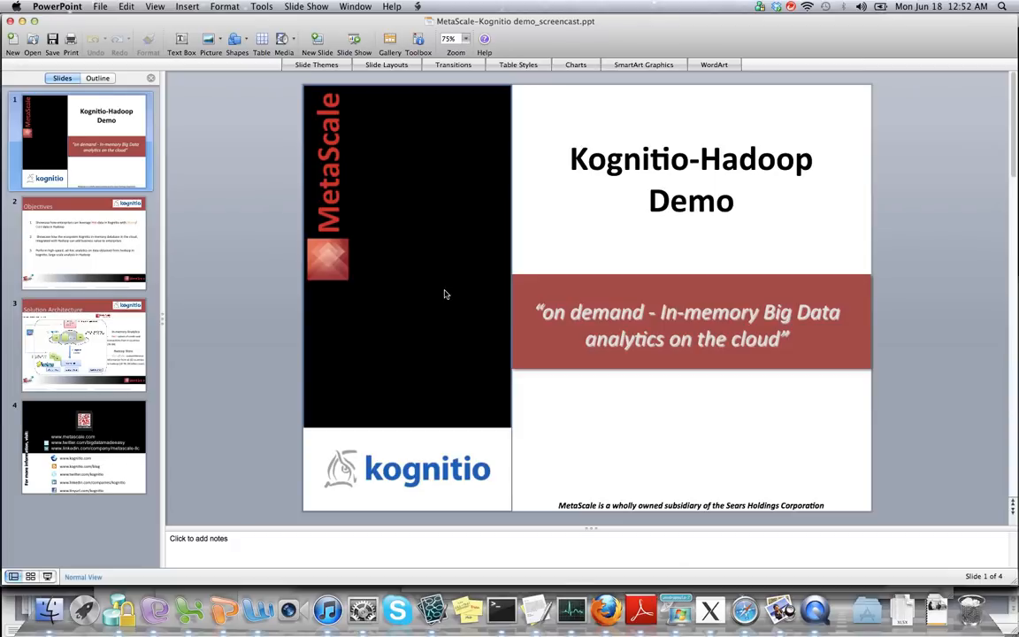
# Show the second slide listing the three demo objectives.
pyautogui.click(83, 244)
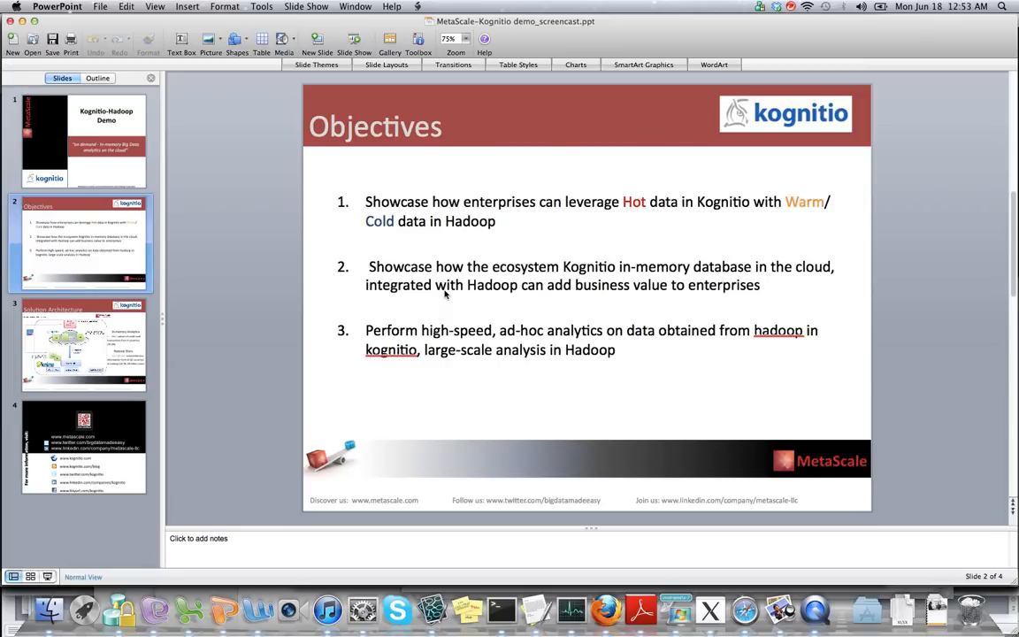
# Show the third slide, the Solution Architecture diagram of Kognitio over Hadoop.
pyautogui.click(81, 344)
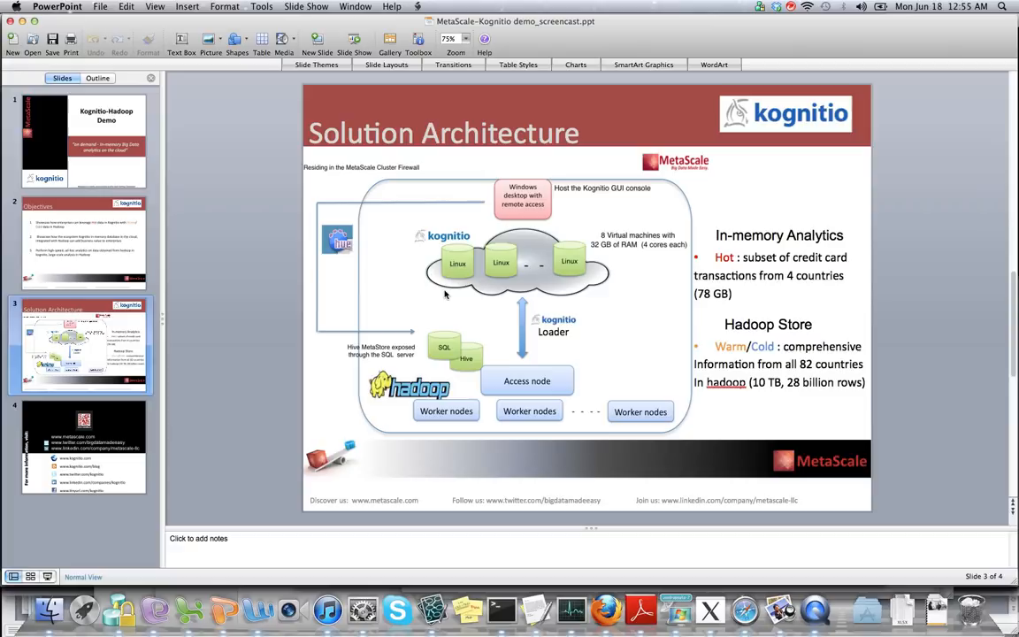
pyautogui.moveTo(467, 612)
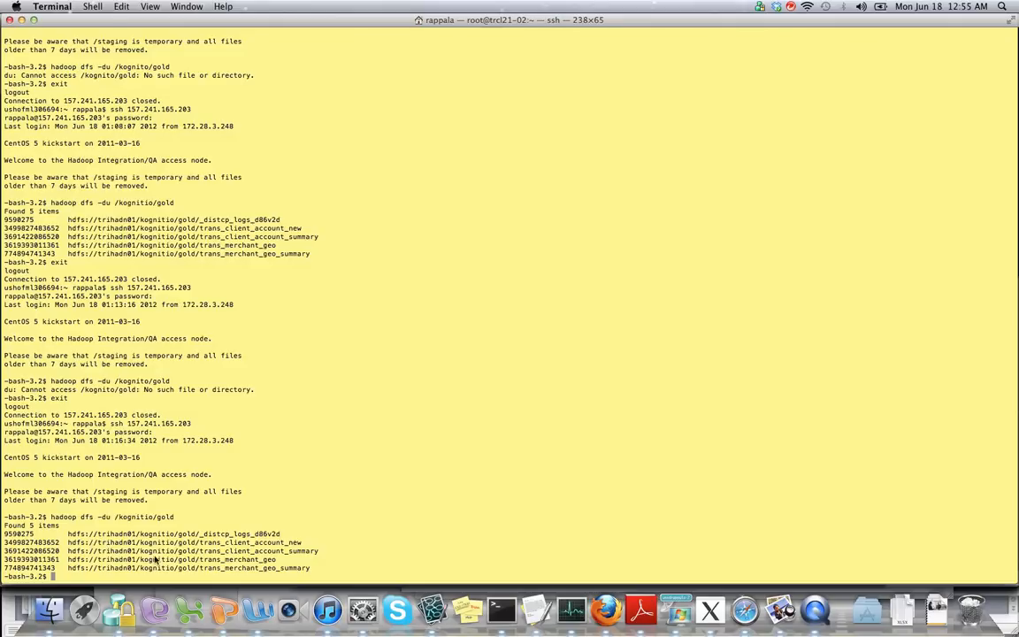
# Run 'hadoop dfs -du /kognitio/gold' to list disk usage of the five data files.
pyautogui.write('hadoop dfs -du /kognitio/gold')
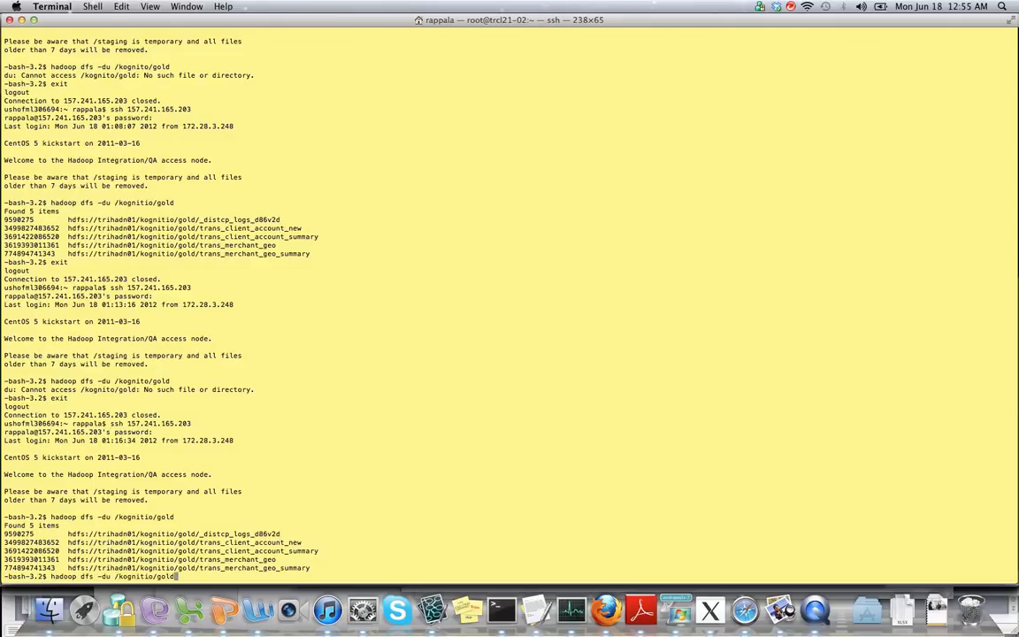
pyautogui.press('Return')
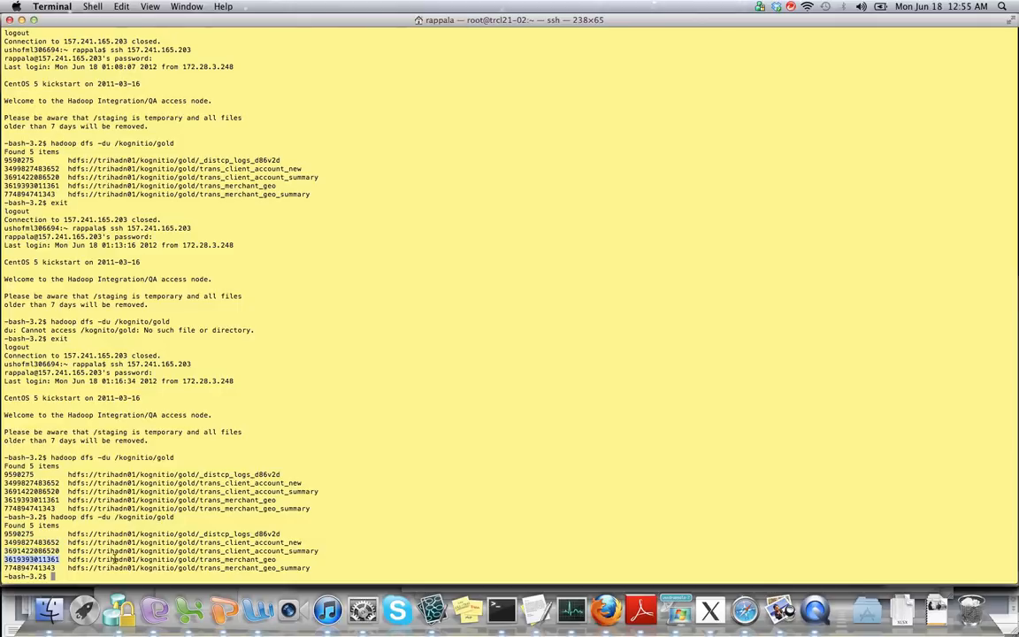
pyautogui.moveTo(278, 552)
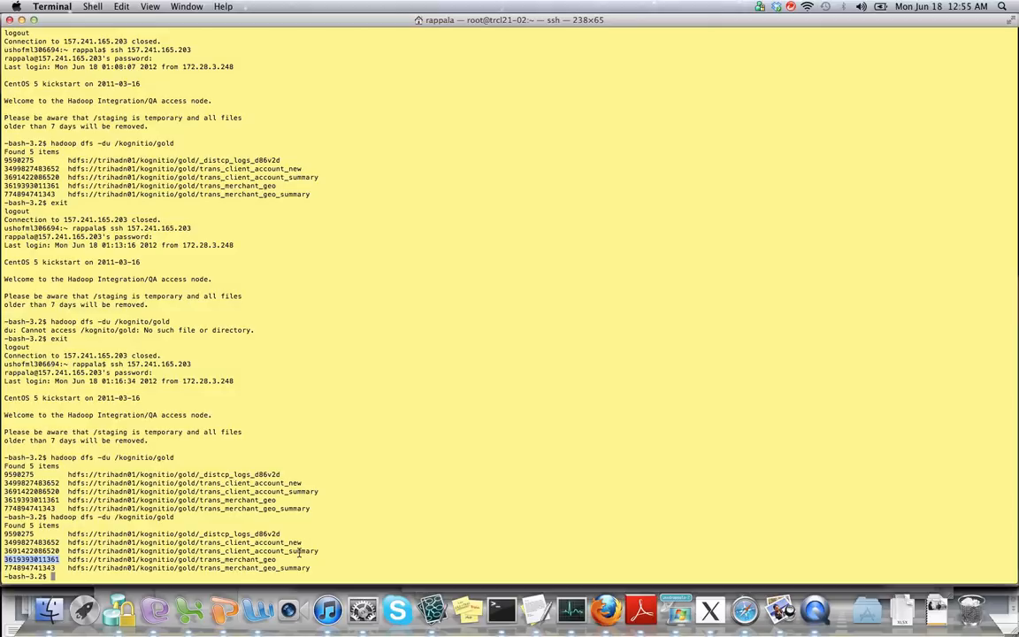
pyautogui.moveTo(604, 604)
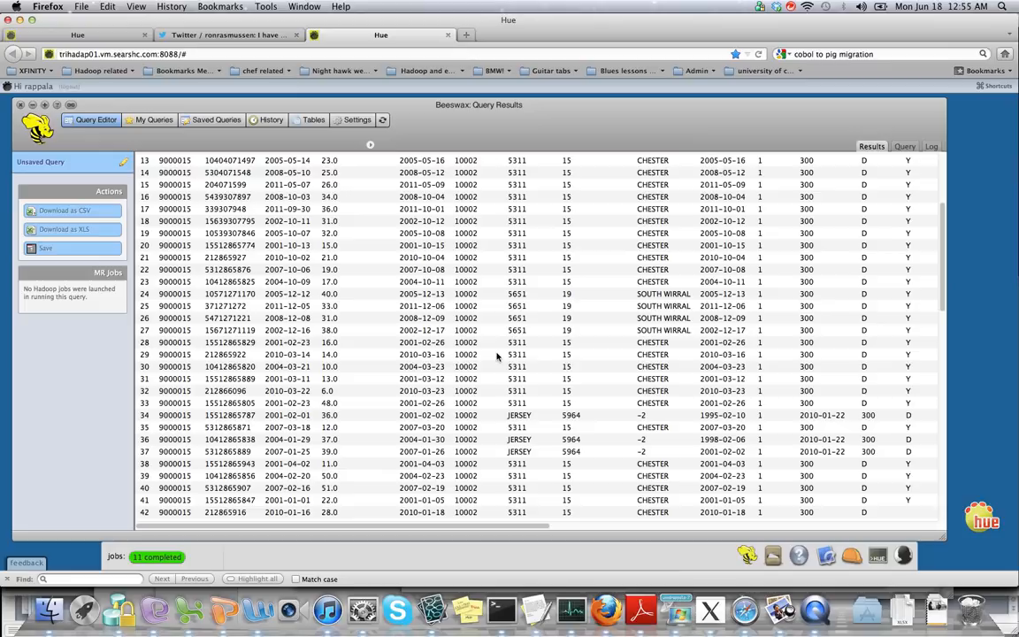
pyautogui.moveTo(579, 403)
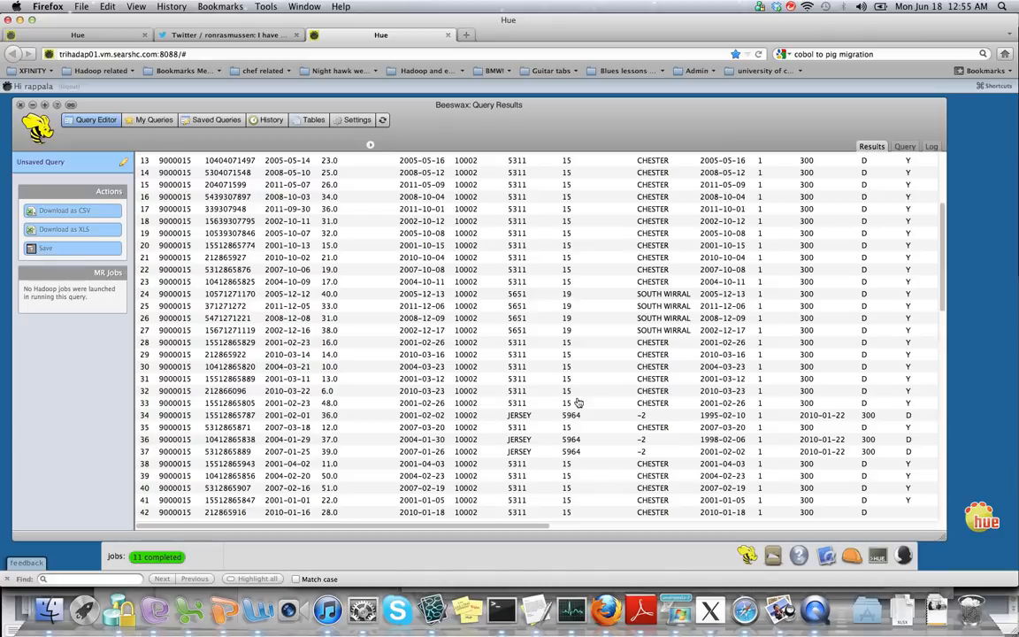
pyautogui.moveTo(675, 615)
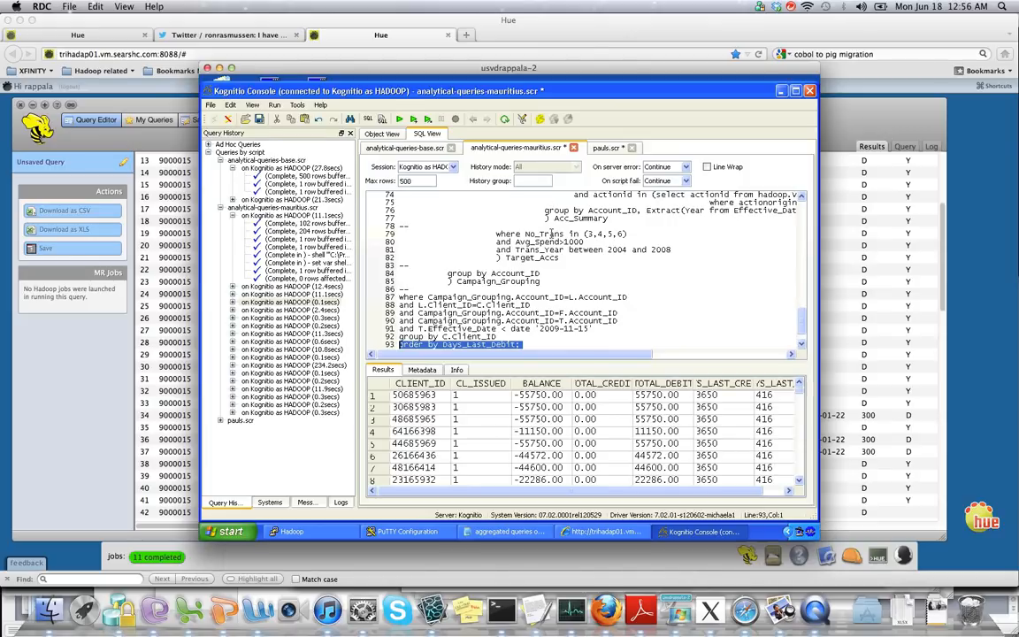
pyautogui.moveTo(831, 358)
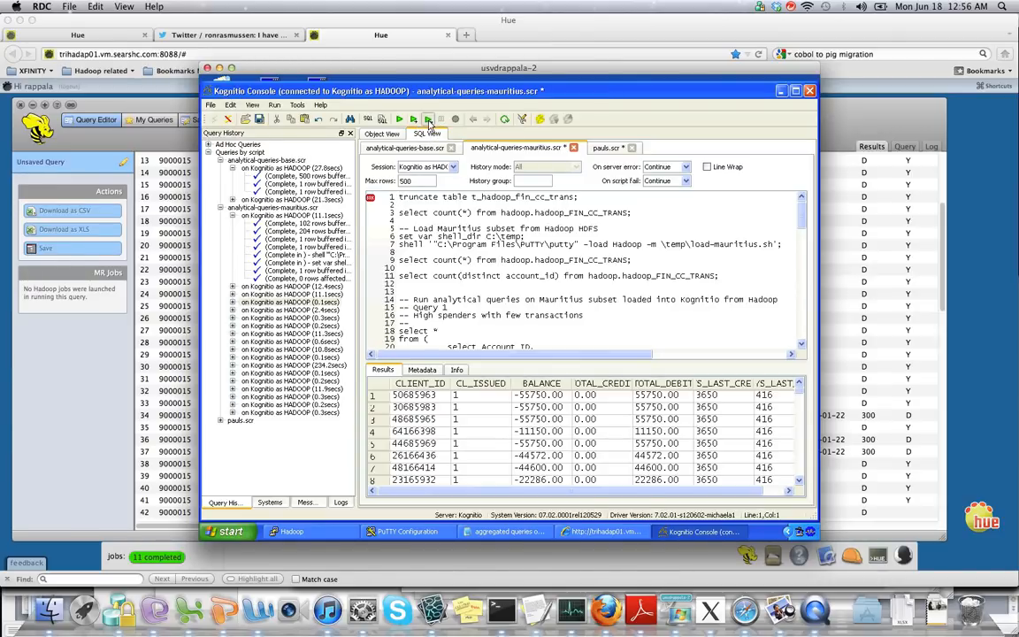
# Run the opening truncate statement on the Hadoop transactions table, affecting zero rows.
pyautogui.click(428, 118)
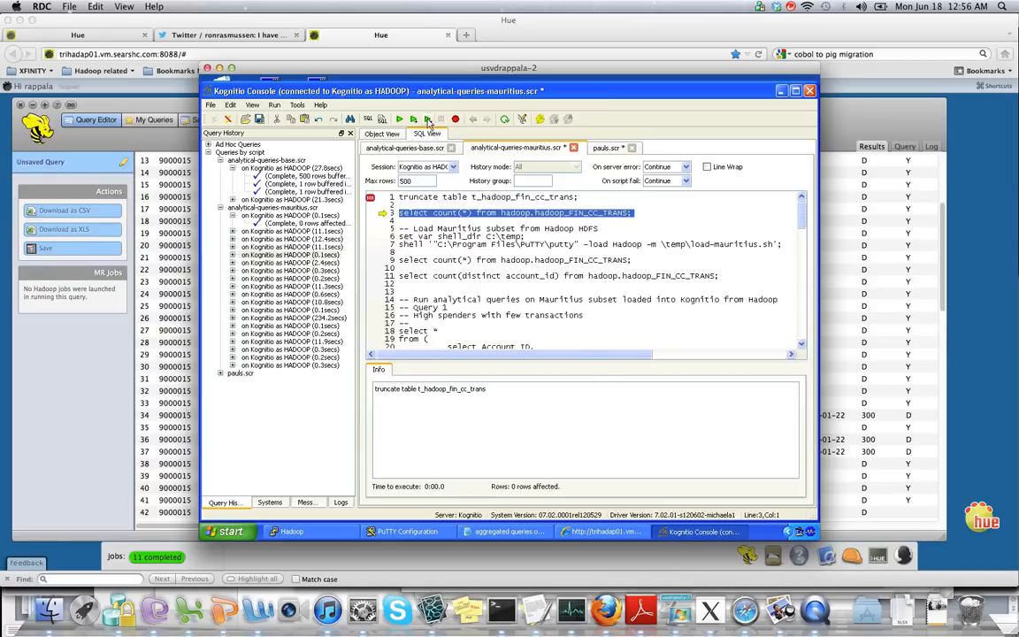
# Run the Hadoop load script, importing the Mauritius subset's 429828 records into the transactions table.
pyautogui.click(410, 118)
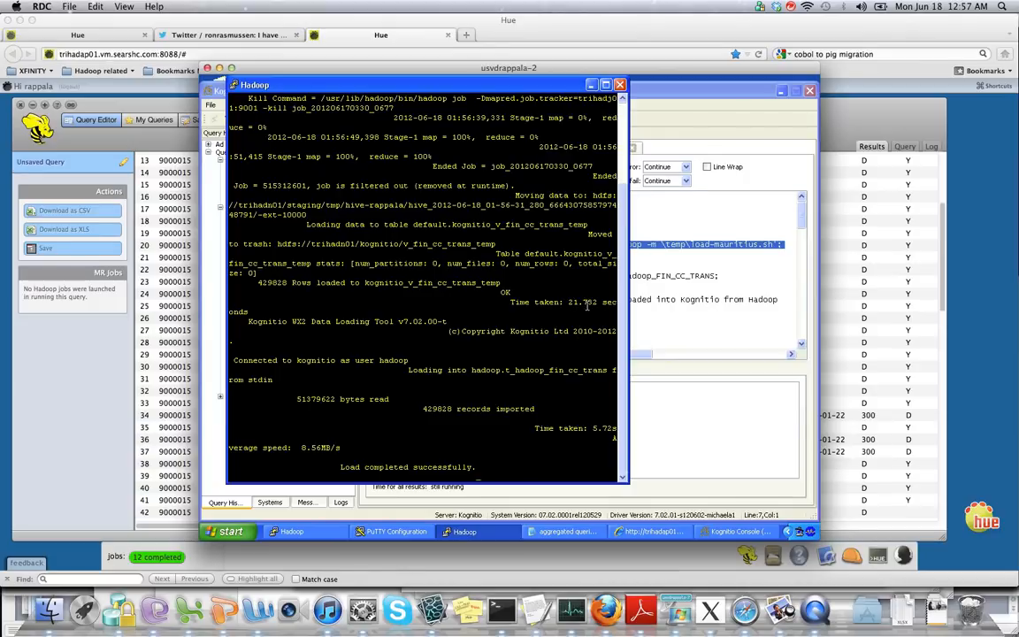
pyautogui.moveTo(304, 442)
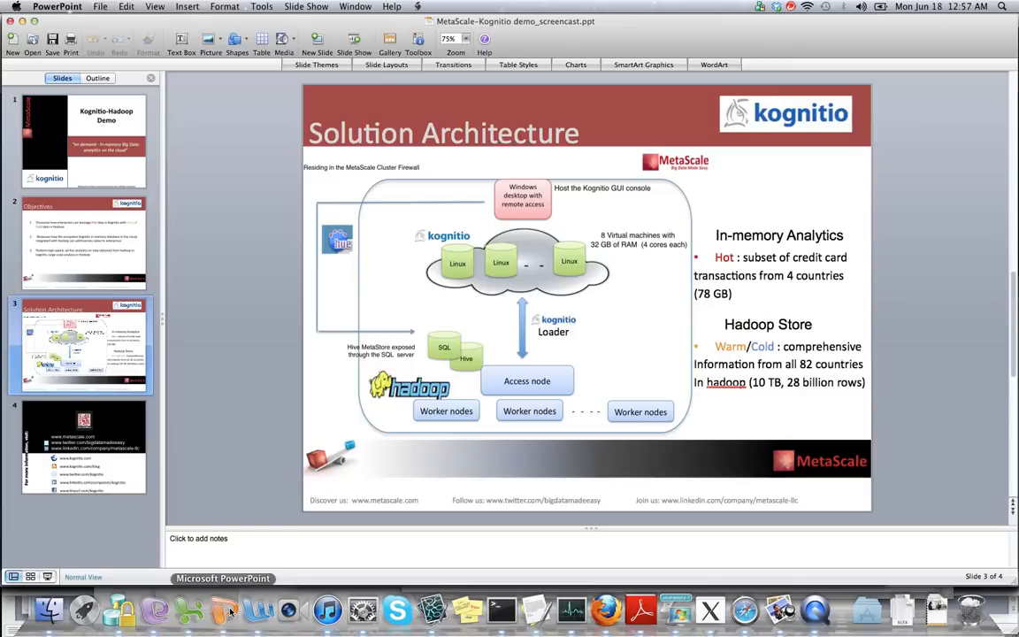
pyautogui.moveTo(584, 336)
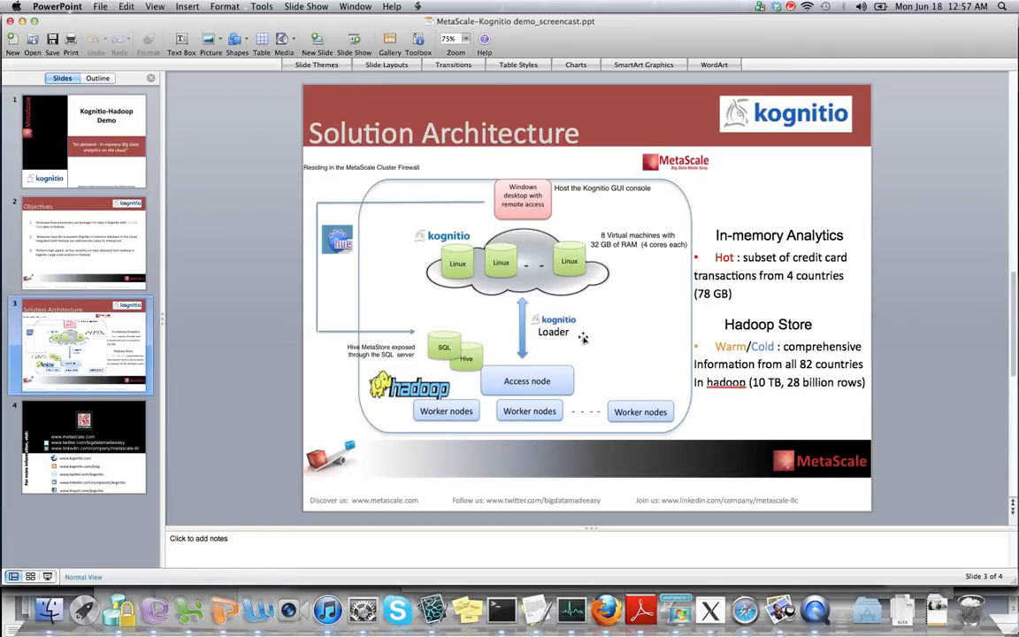
pyautogui.moveTo(570, 343)
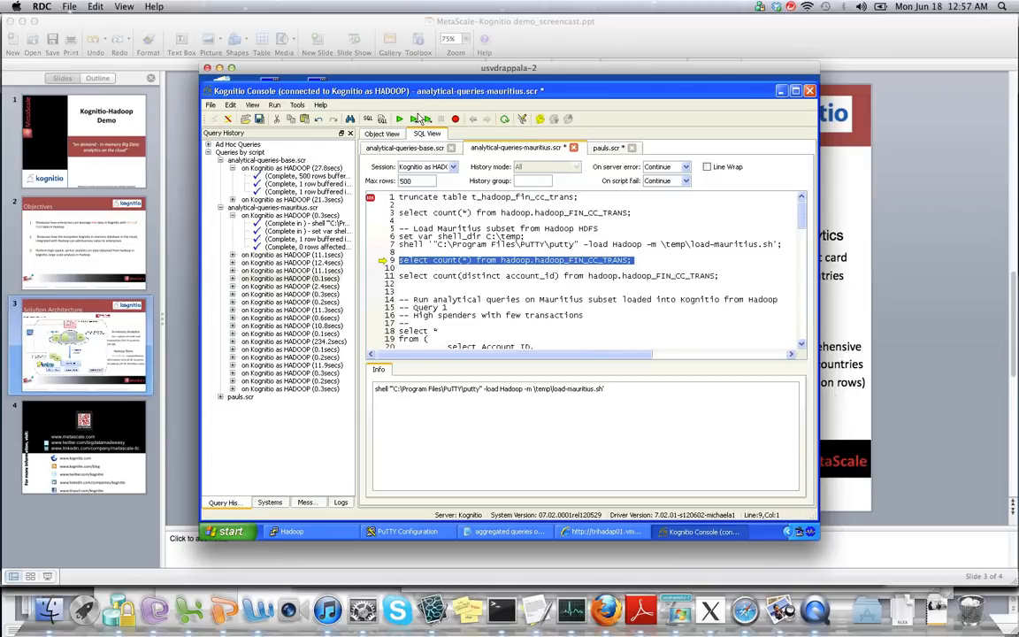
# Run select count(*) on hadoop.hadoop_FIN_CC_TRANS, returning 429828 rows.
pyautogui.click(398, 118)
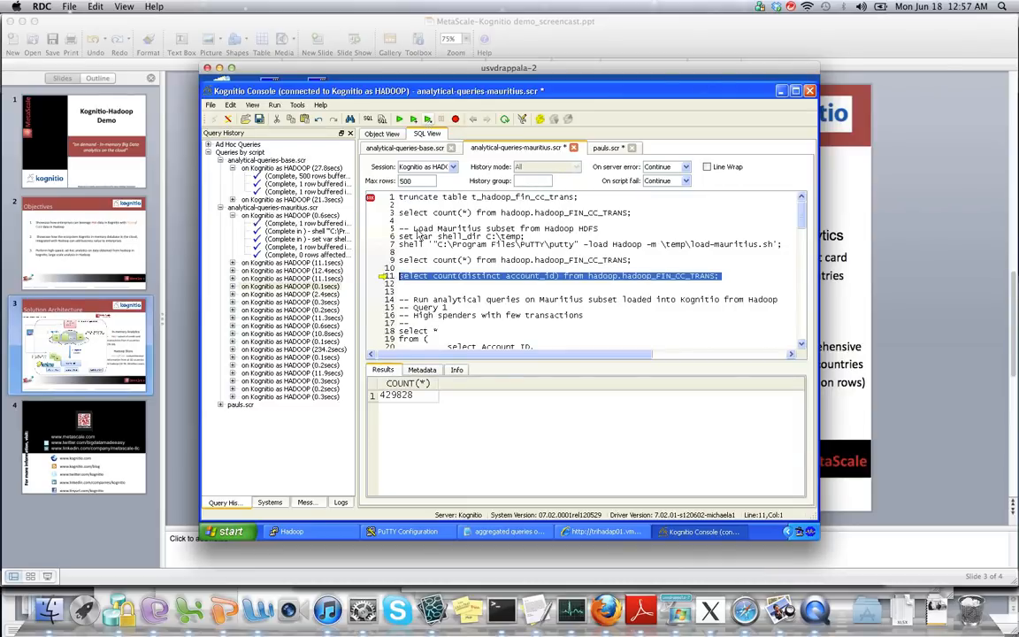
pyautogui.moveTo(403, 400)
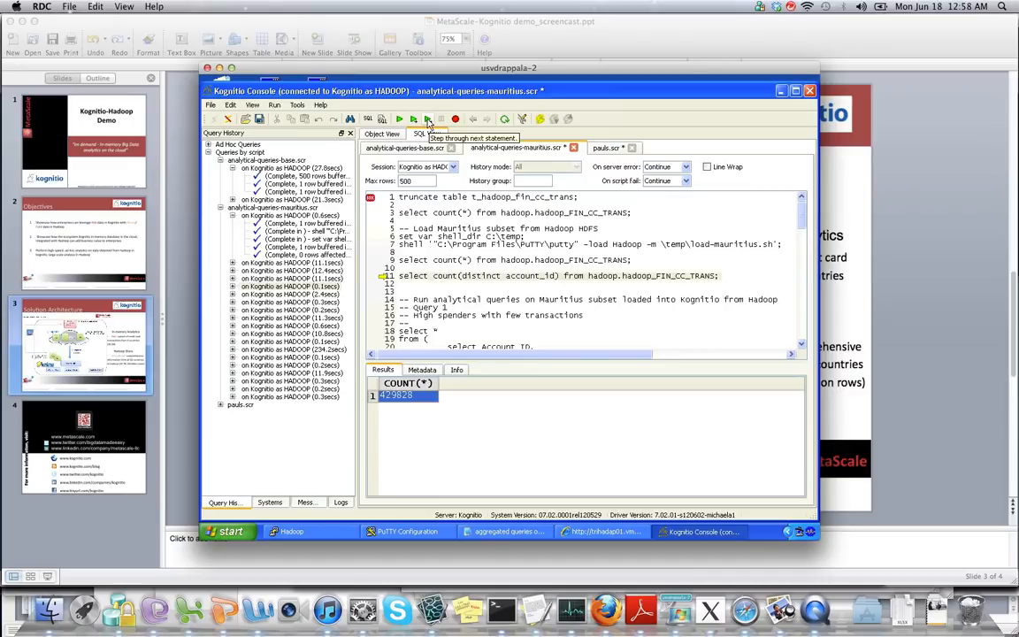
# Run the count(distinct account_id) query, returning 41028 accounts.
pyautogui.click(428, 118)
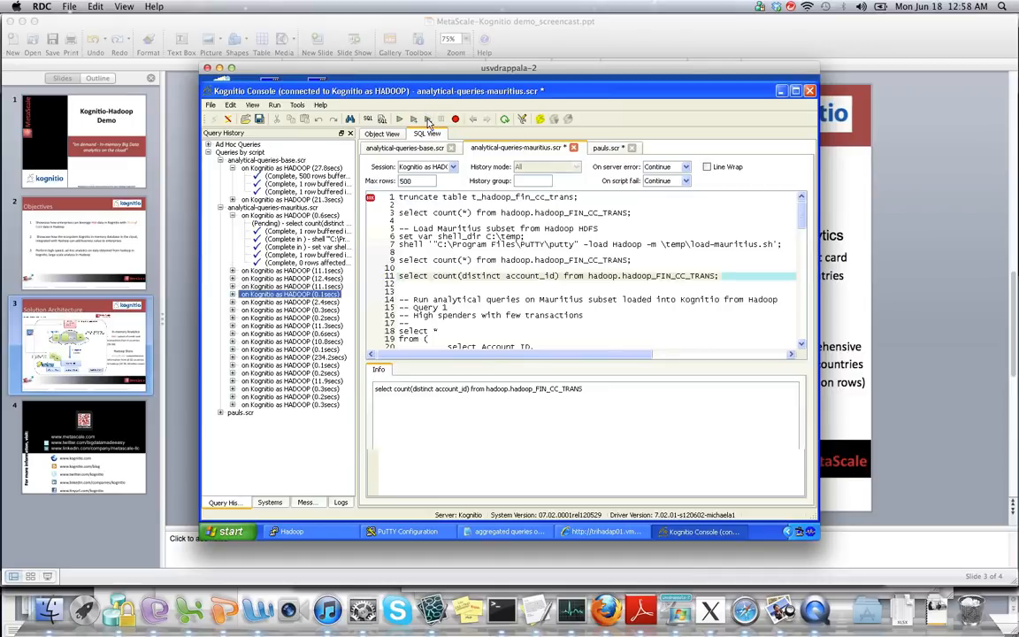
pyautogui.click(413, 118)
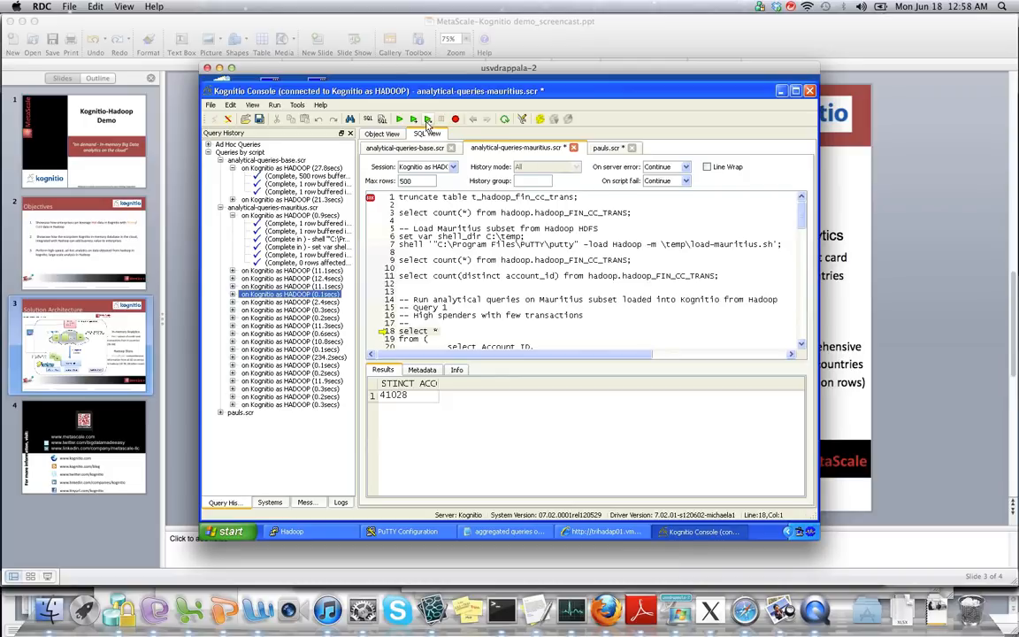
pyautogui.moveTo(428, 119)
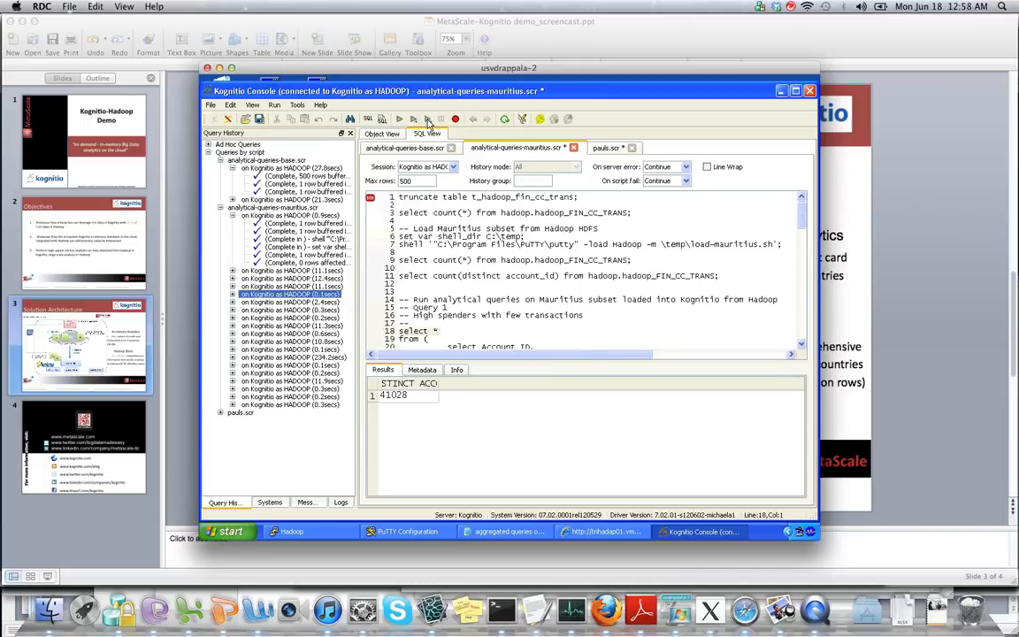
# Run query 1, listing high spenders with few transactions: account, year, count, total and average spend.
pyautogui.click(398, 118)
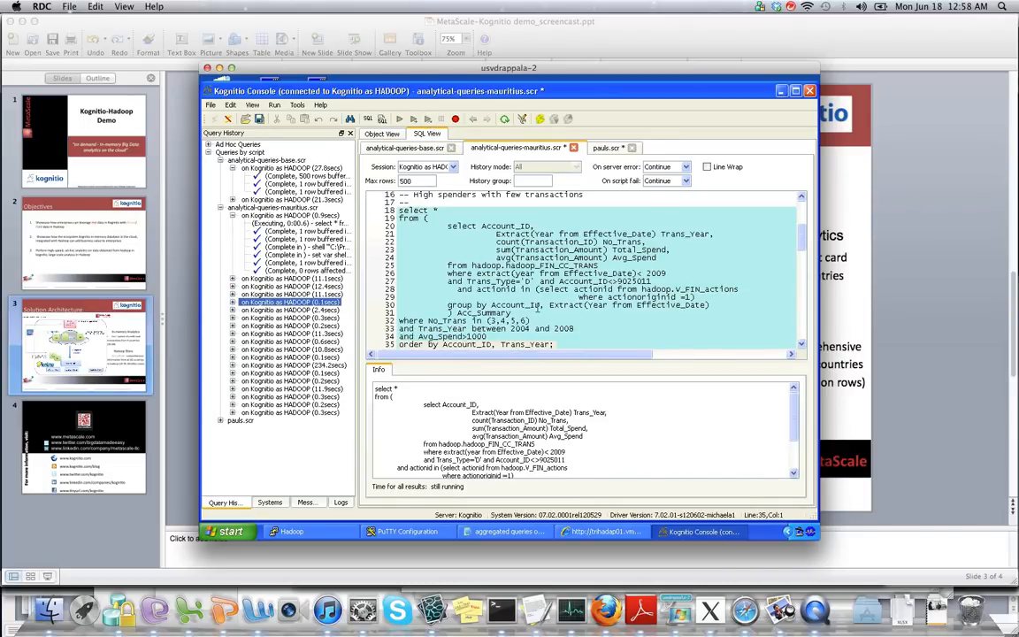
pyautogui.click(415, 119)
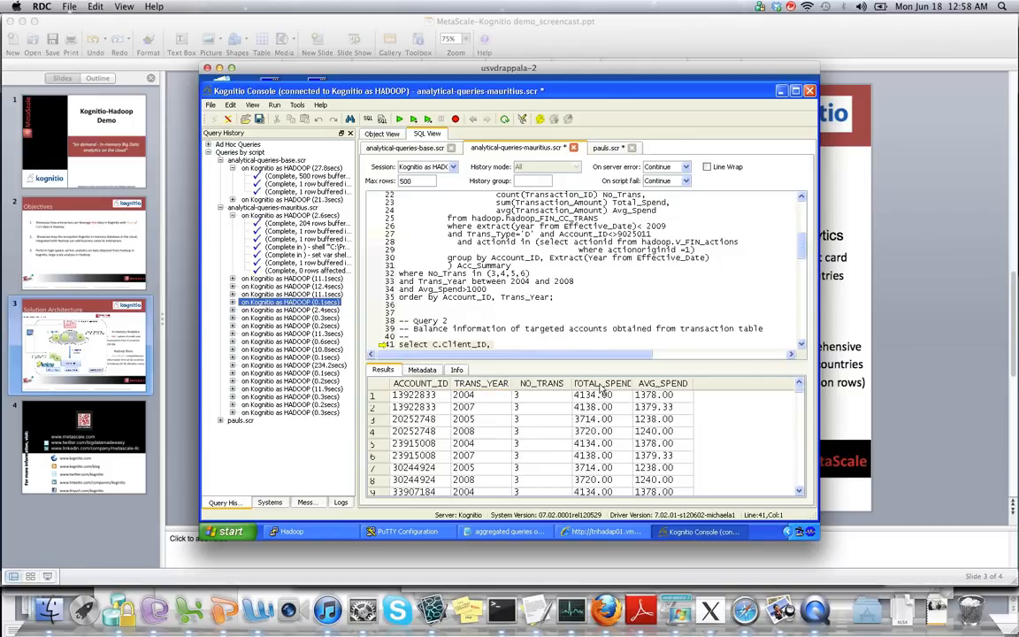
pyautogui.moveTo(653, 419)
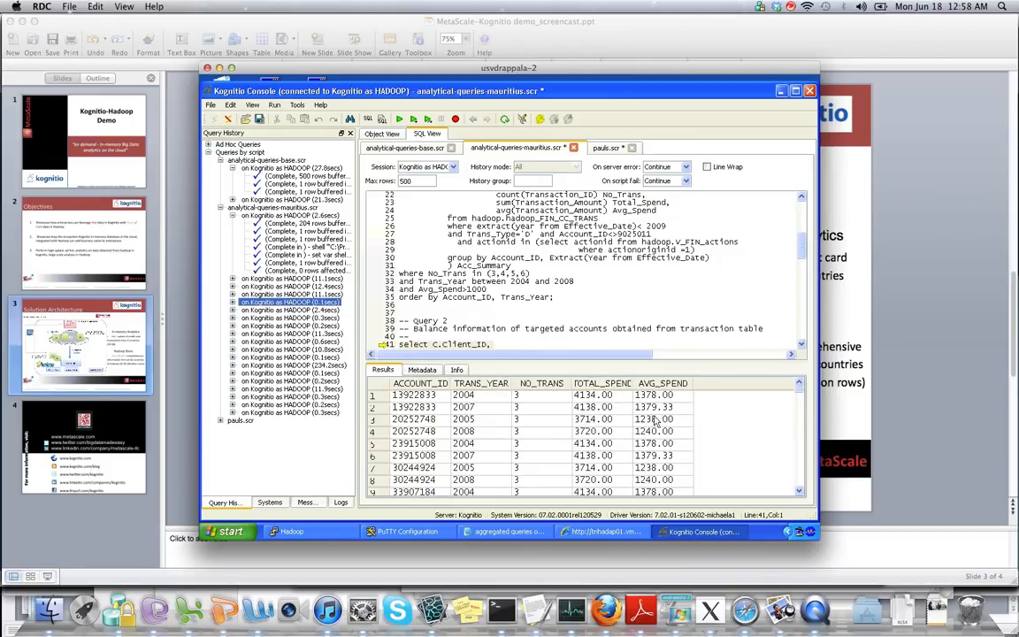
pyautogui.moveTo(569, 362)
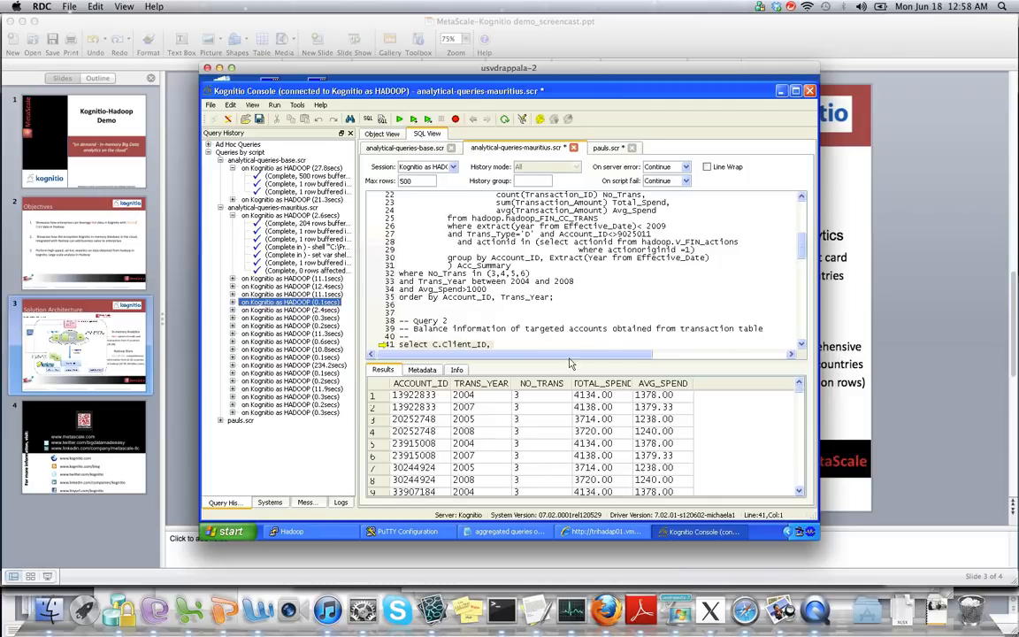
pyautogui.moveTo(643, 336)
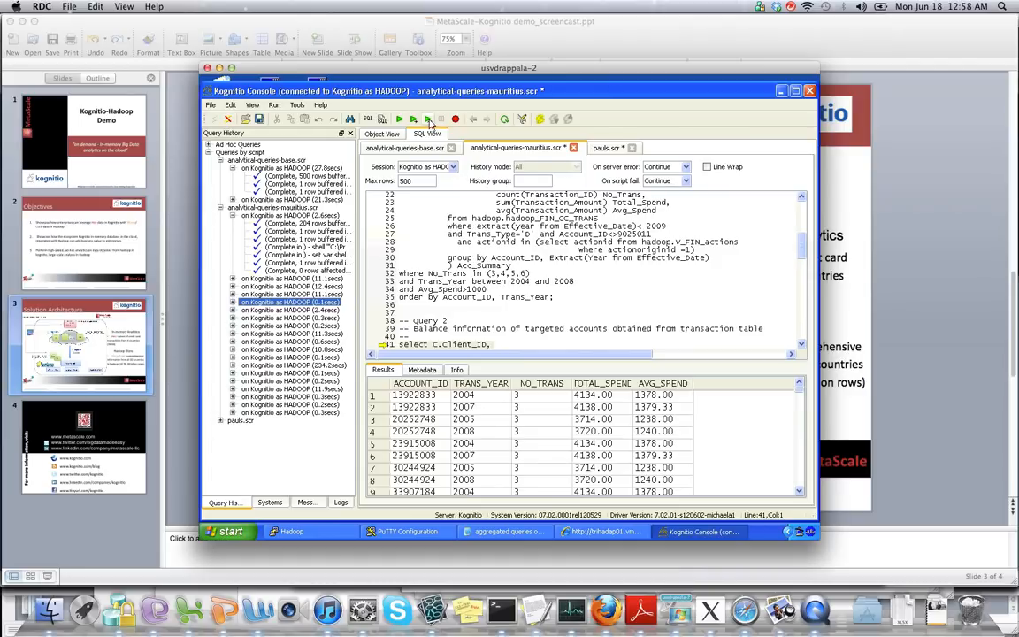
pyautogui.moveTo(428, 118)
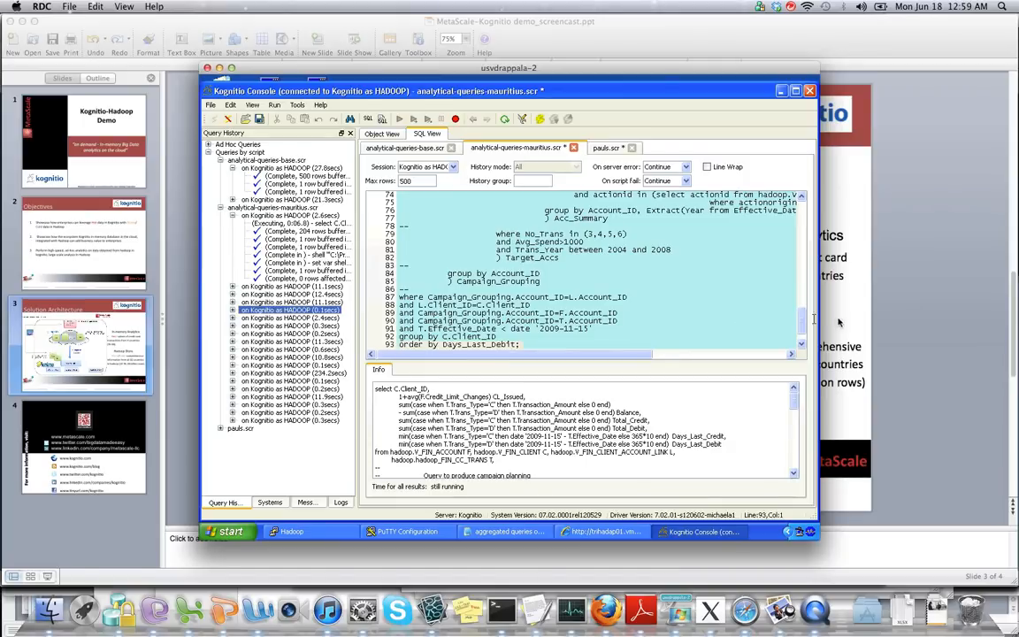
pyautogui.moveTo(799, 325)
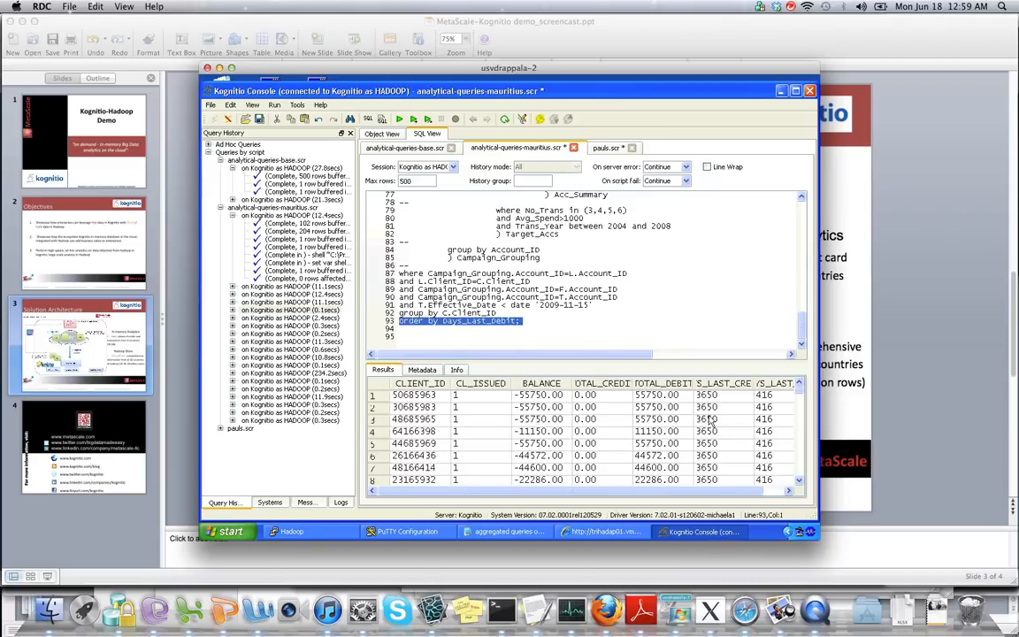
pyautogui.moveTo(674, 334)
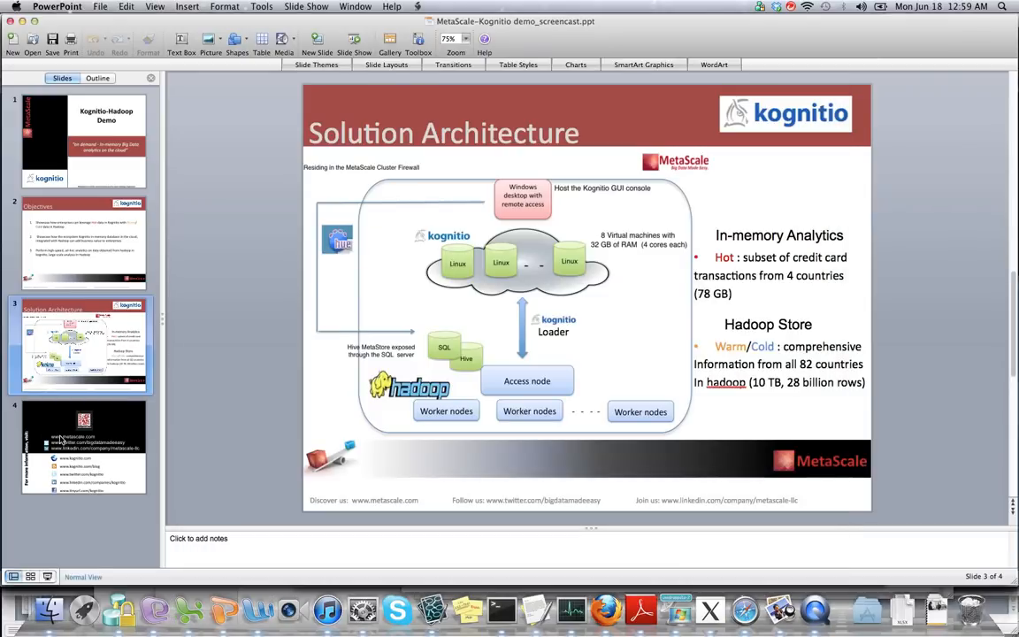
# Show the fourth slide with the MetaScale and Kognitio contact links.
pyautogui.click(80, 460)
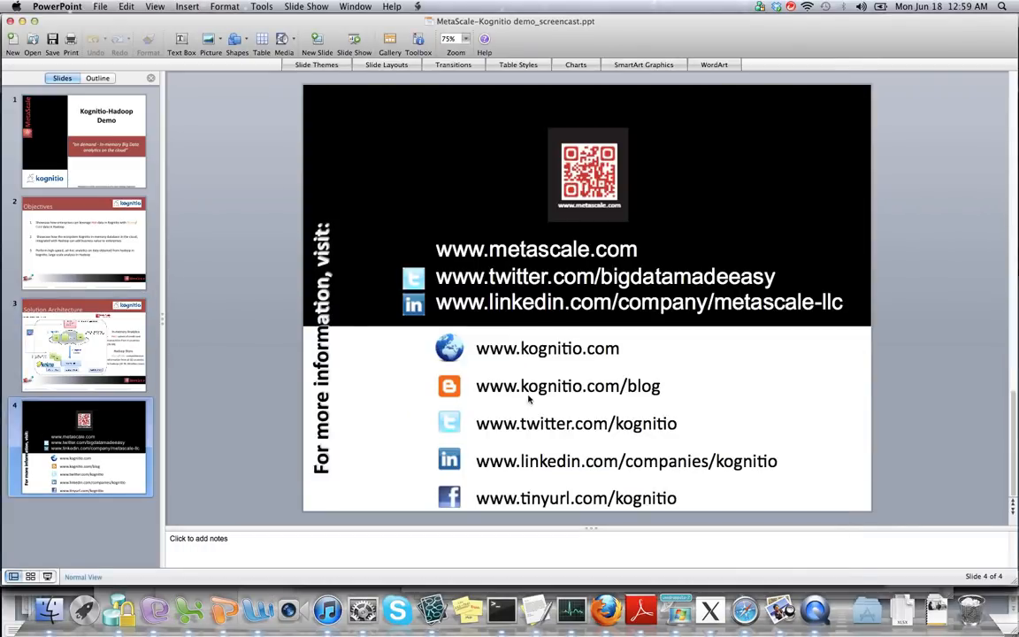